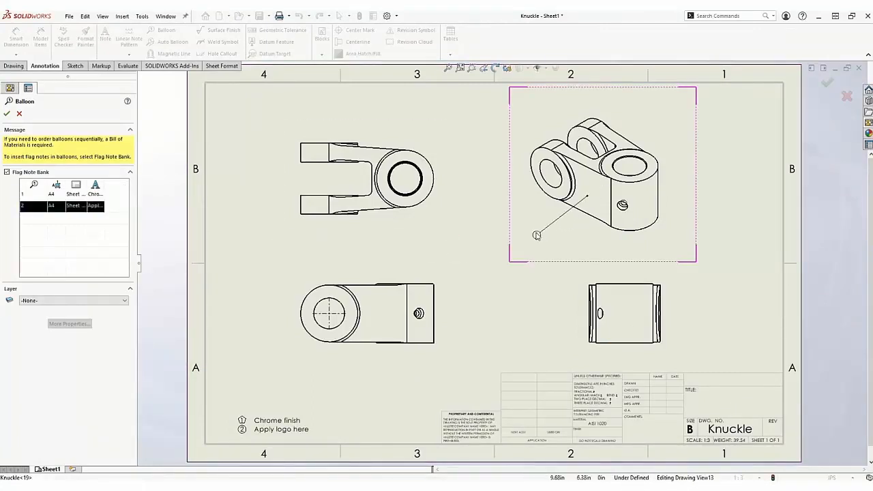
- Leave the Balloon PropertyManager so the sheet shows only the shaded isometric Knuckle view
click(535, 236)
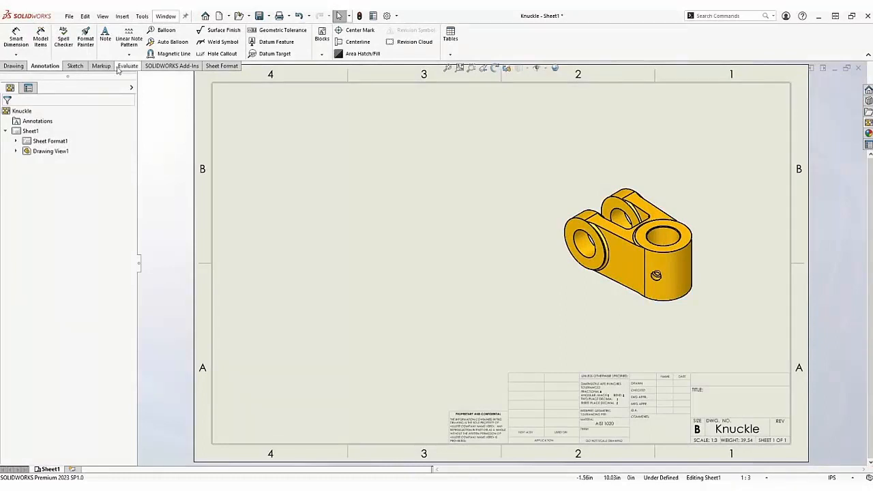
- Add a top-left note reading Example note 1, 2 and 3 as a numbered list
click(105, 36)
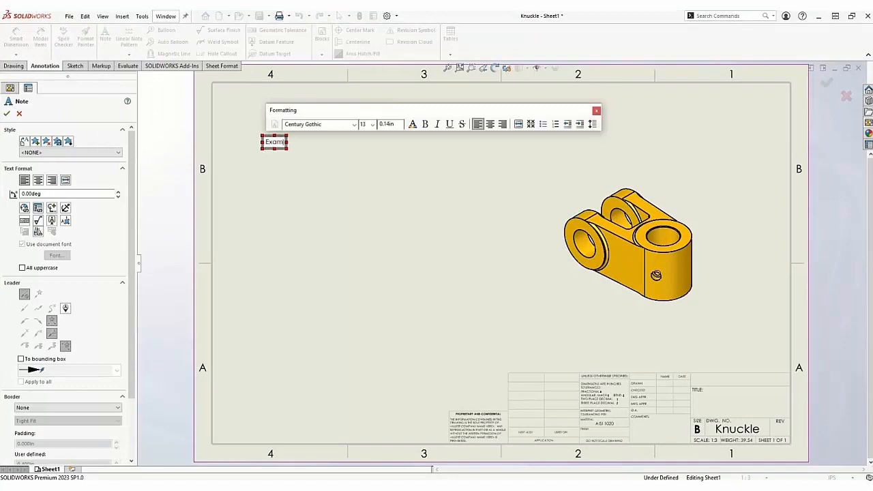
text(Example note 1)
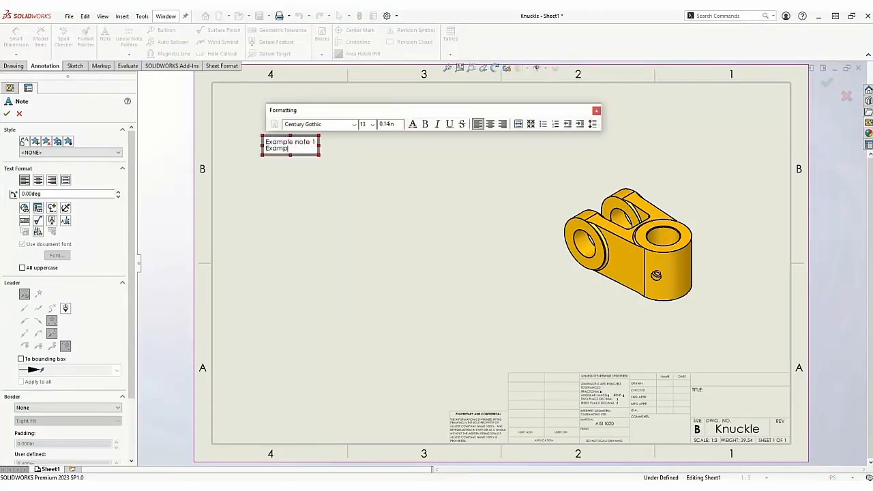
text(Example note 2)
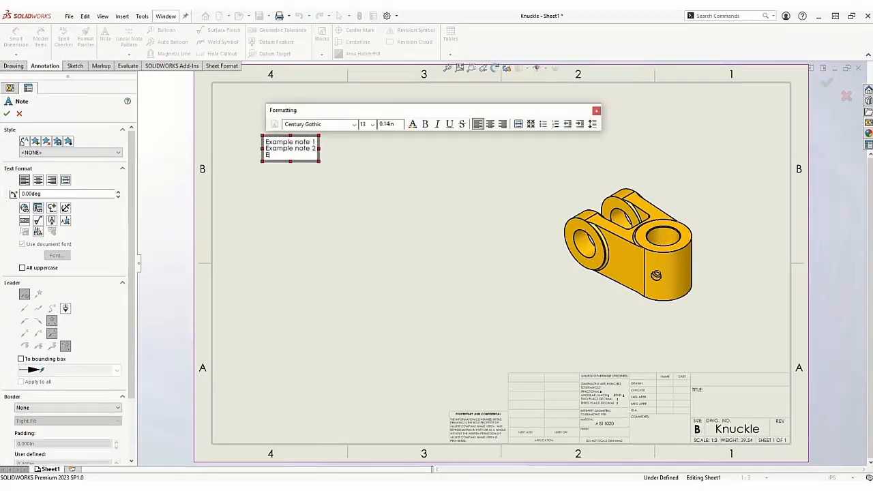
text(Example note 3)
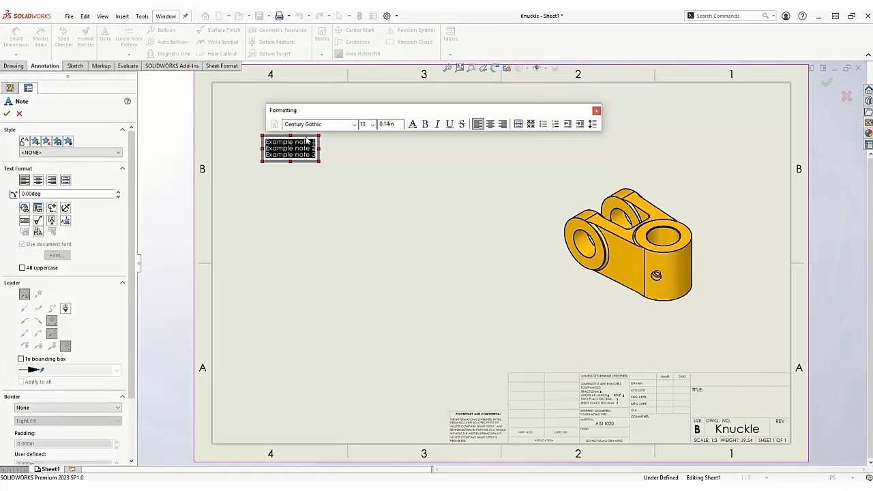
click(555, 124)
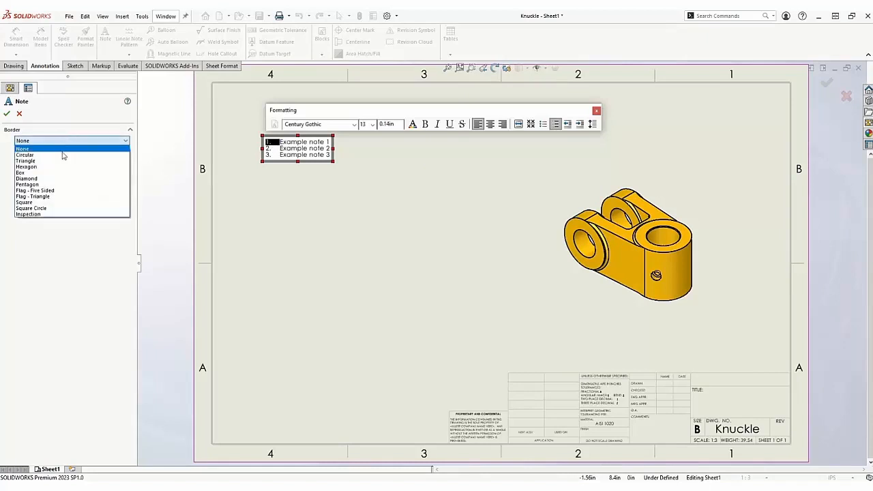
- Give line 1 a one-character circular border and line 2 a triangular border, adding both to the flag note bank
click(24, 154)
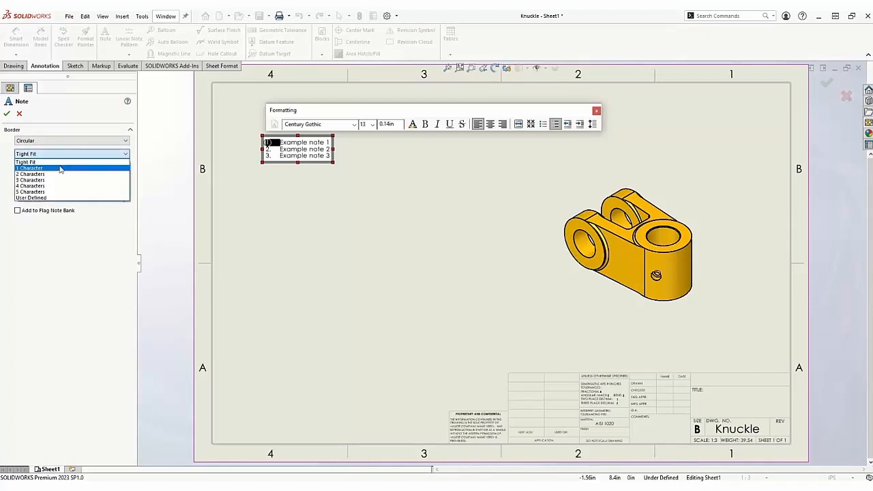
click(28, 168)
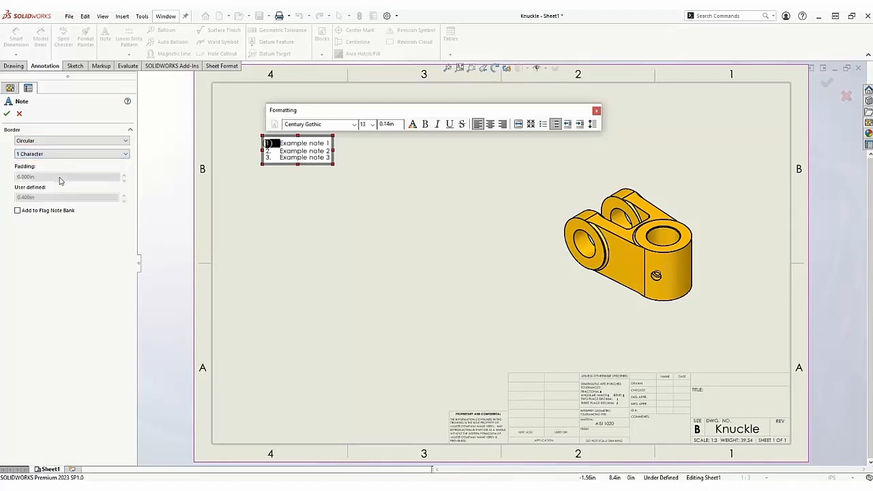
click(17, 210)
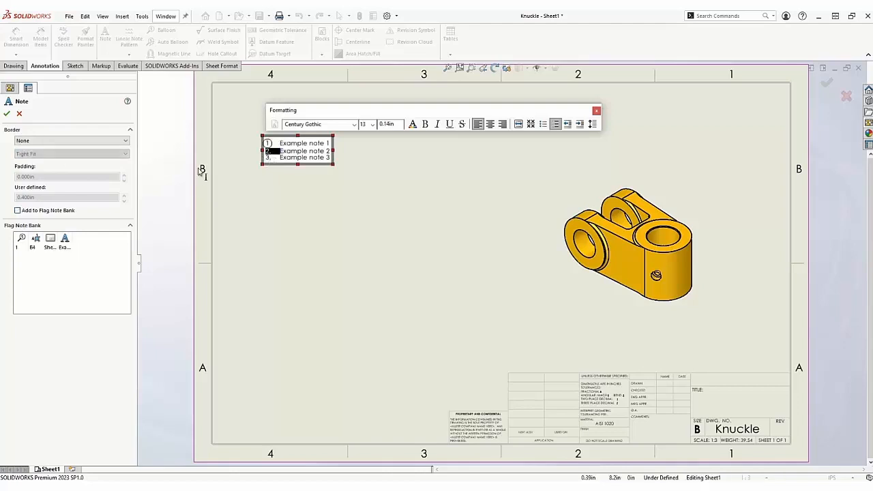
click(71, 141)
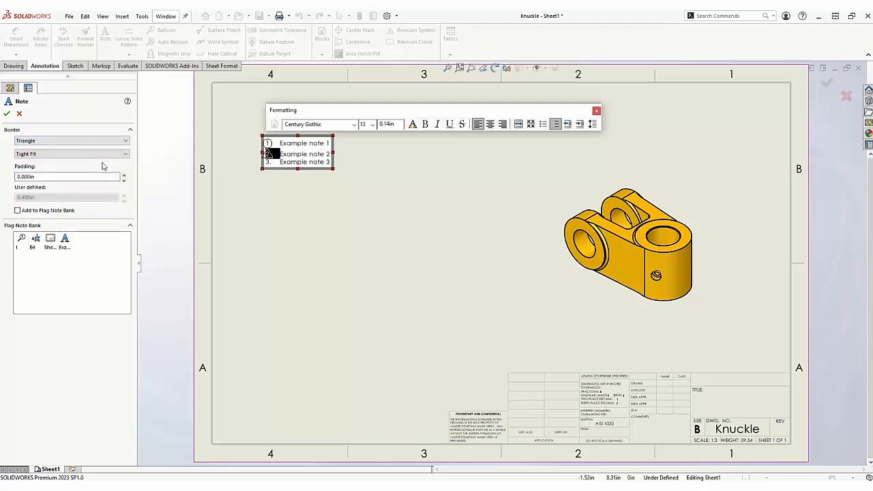
click(18, 210)
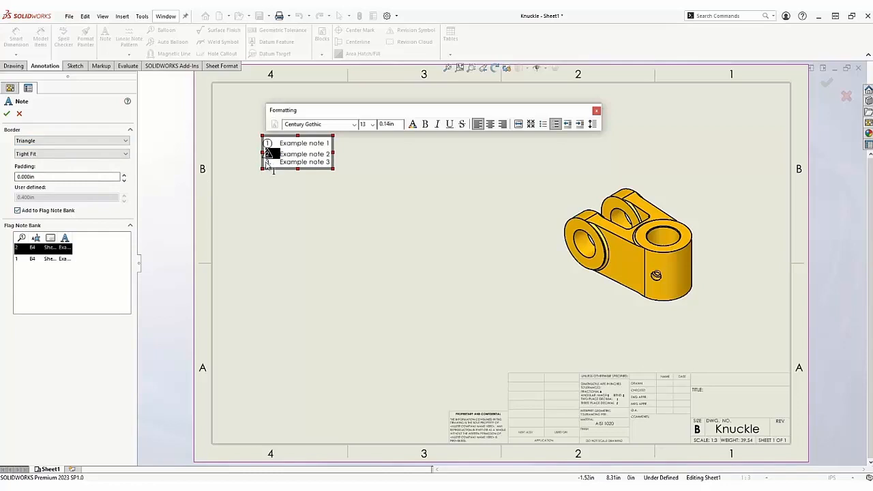
- Give line 3 a hexagonal border and confirm the finished flag note
click(71, 141)
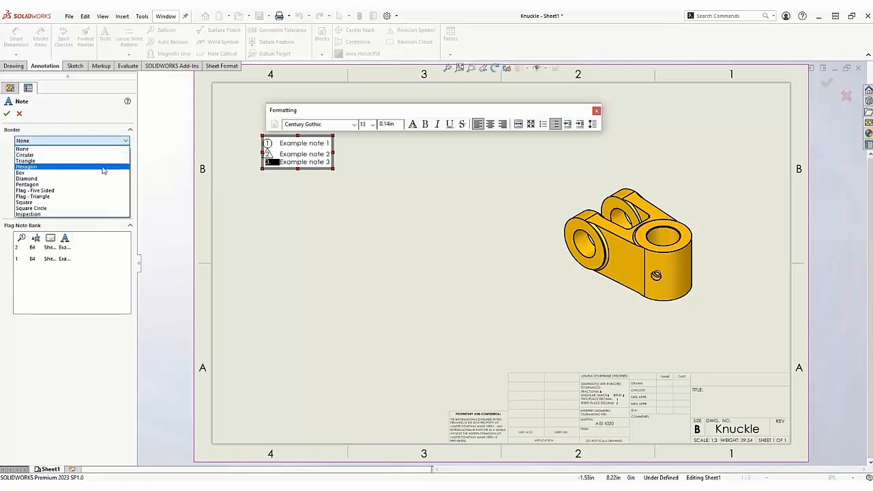
click(26, 166)
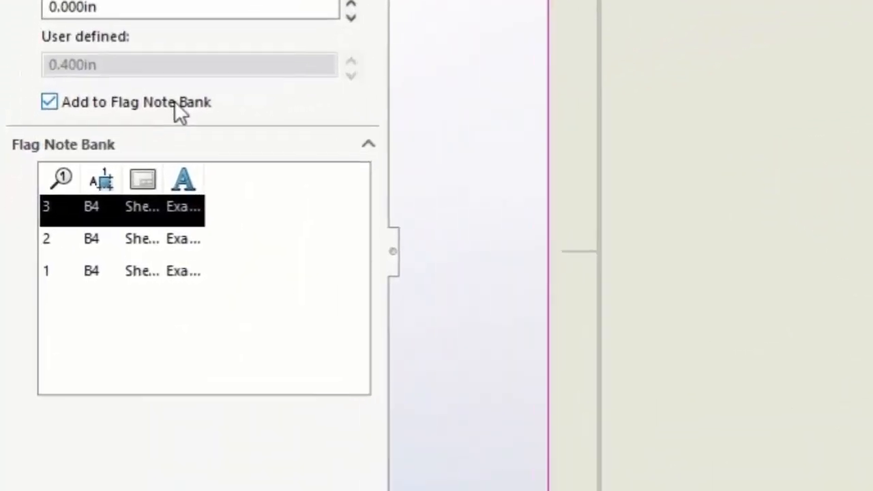
click(60, 177)
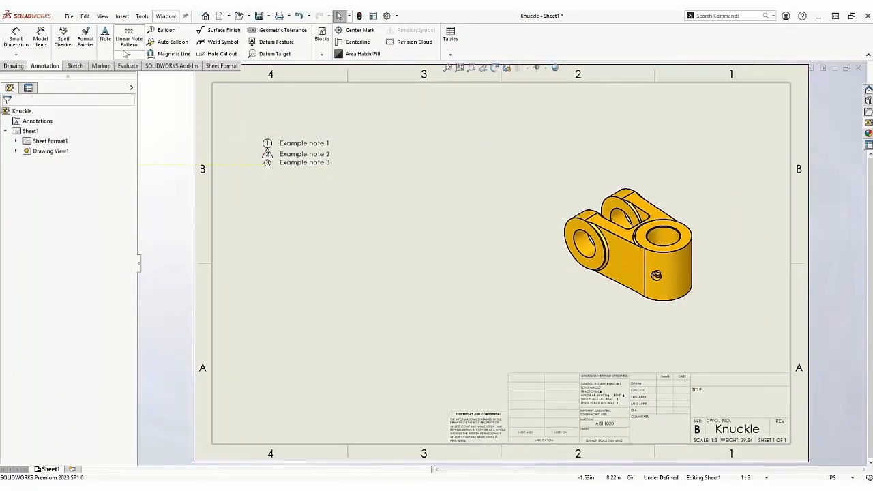
- Start the Balloon tool from the Annotation tab with the three flag notes on the sheet
click(167, 30)
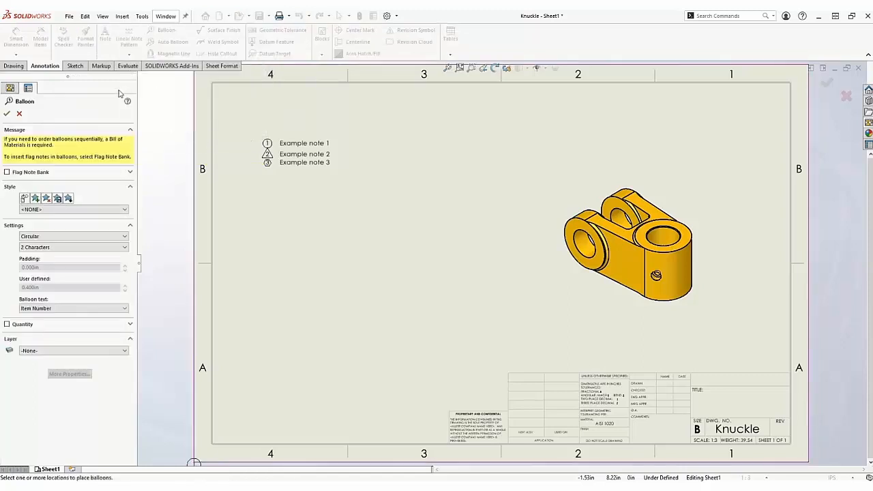
- Expand the Flag Note Bank and place flag-note balloons 1 and 2 on the knuckle, then pick flag note 3
click(8, 172)
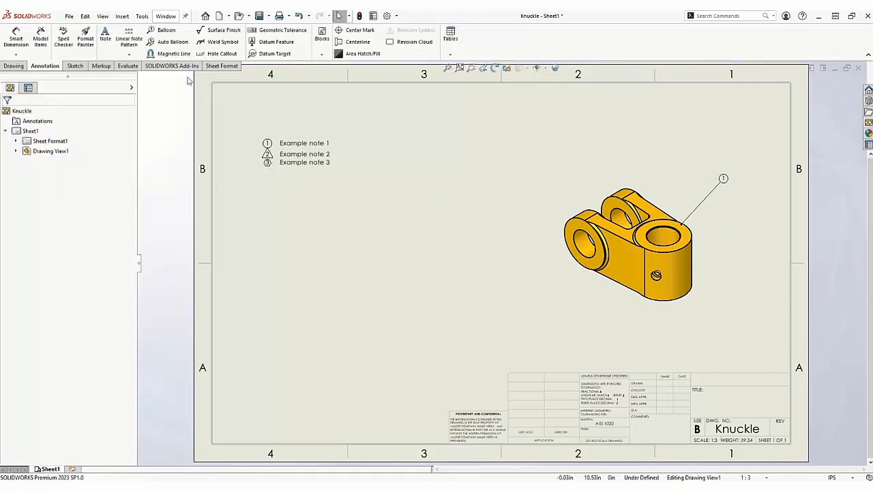
click(167, 30)
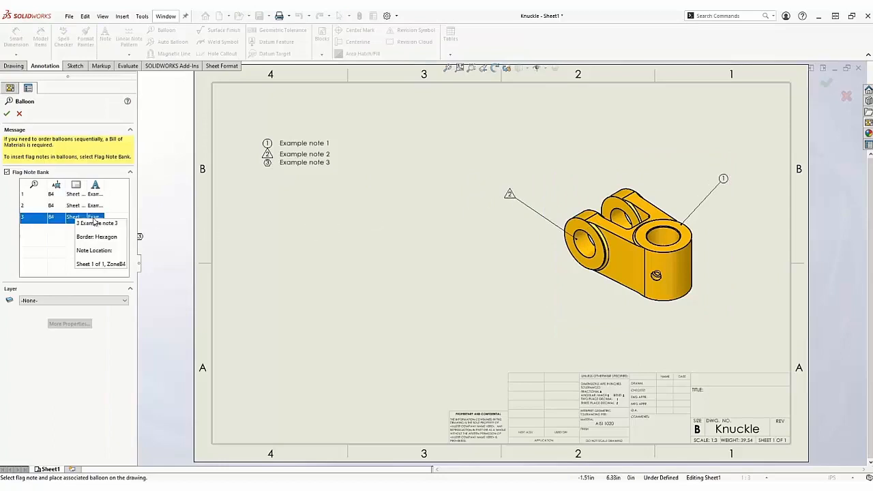
click(576, 321)
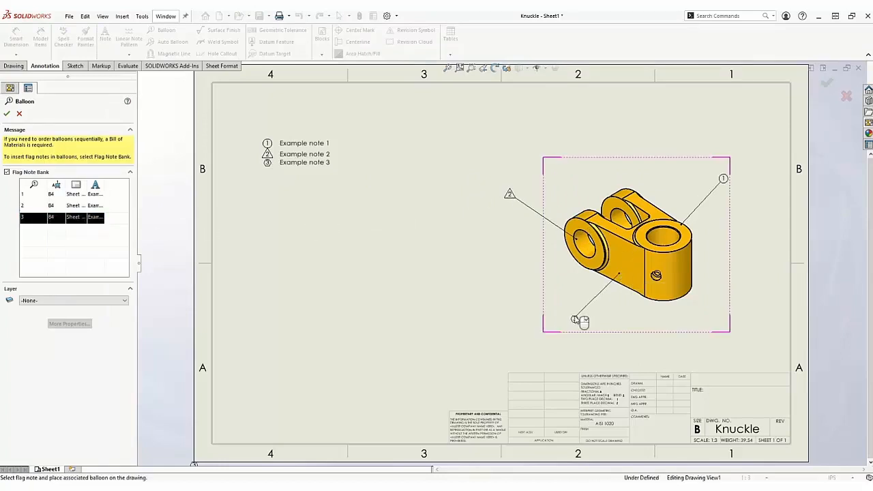